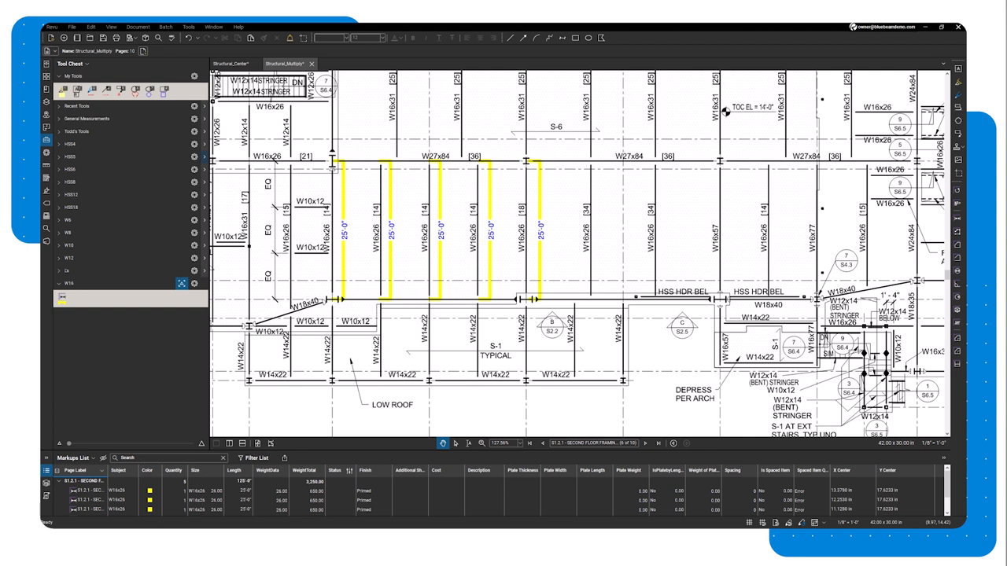
{"action": "mouse_move", "coordinate": [354, 304]}
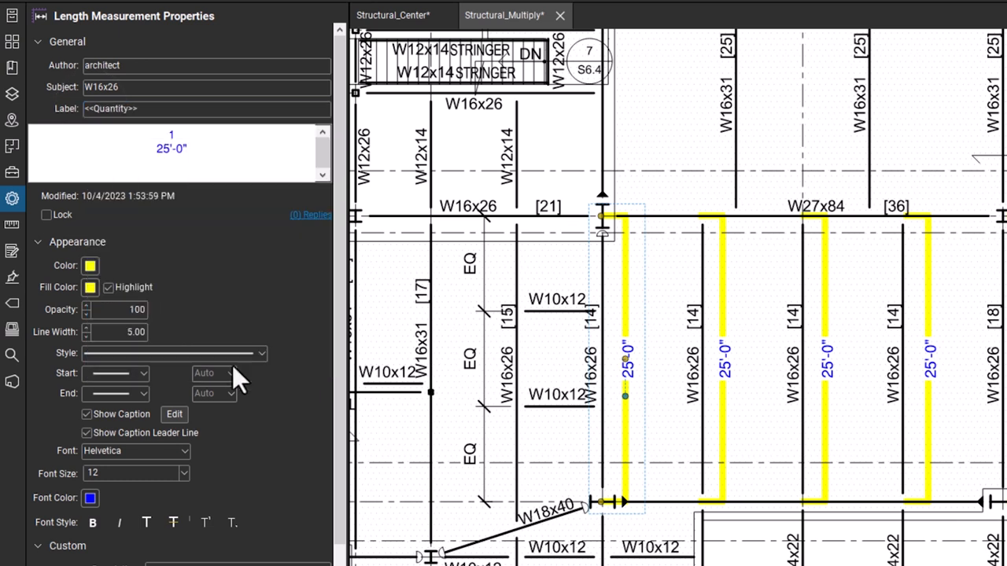
Step: Append <<Finish>> to the measurement's <<Quantity>> label so the caption shows '1Primed' above 25'-0"
{"action": "left_click", "coordinate": [206, 108]}
{"action": "type", "text": "<<"}
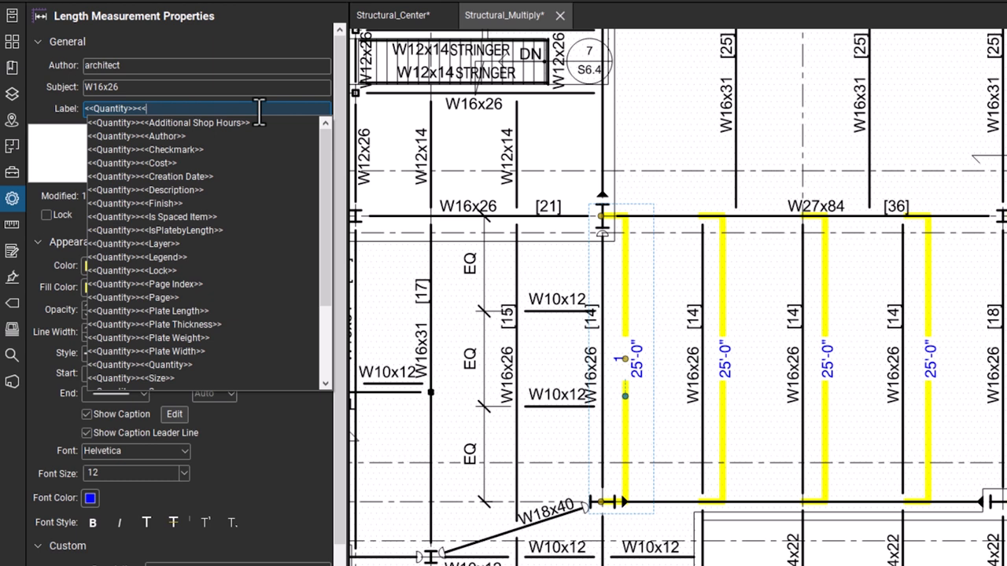
{"action": "type", "text": "F"}
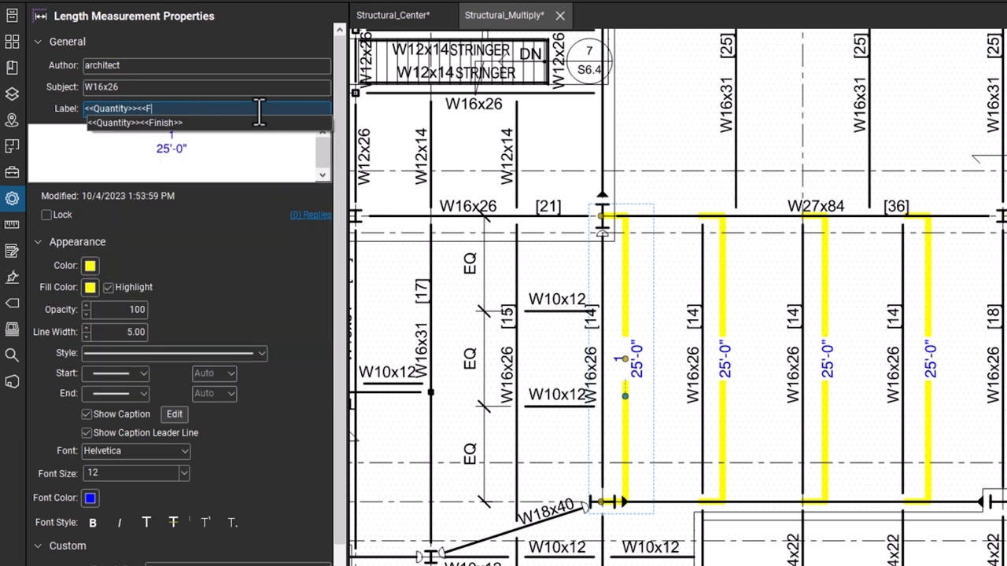
{"action": "left_click", "coordinate": [135, 122]}
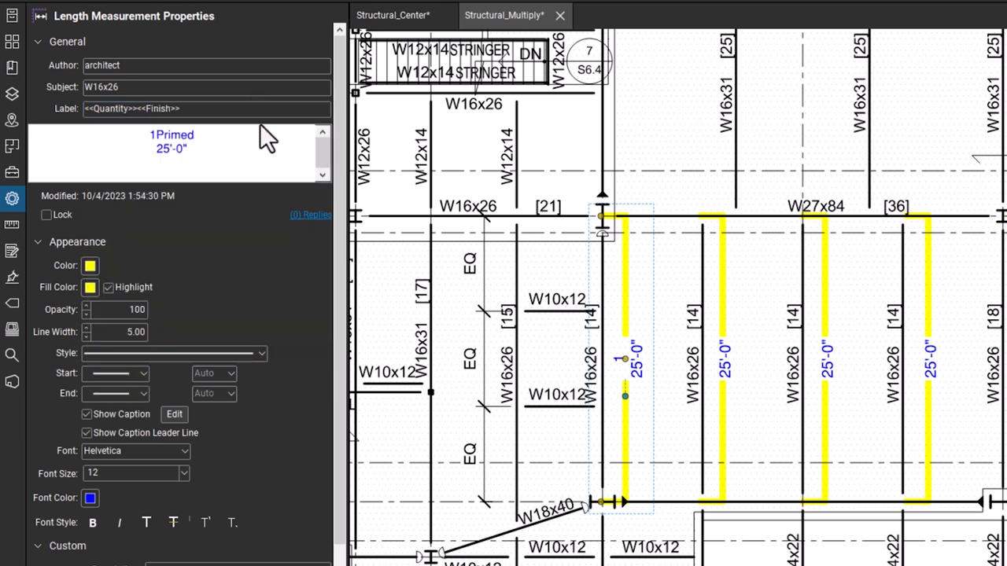